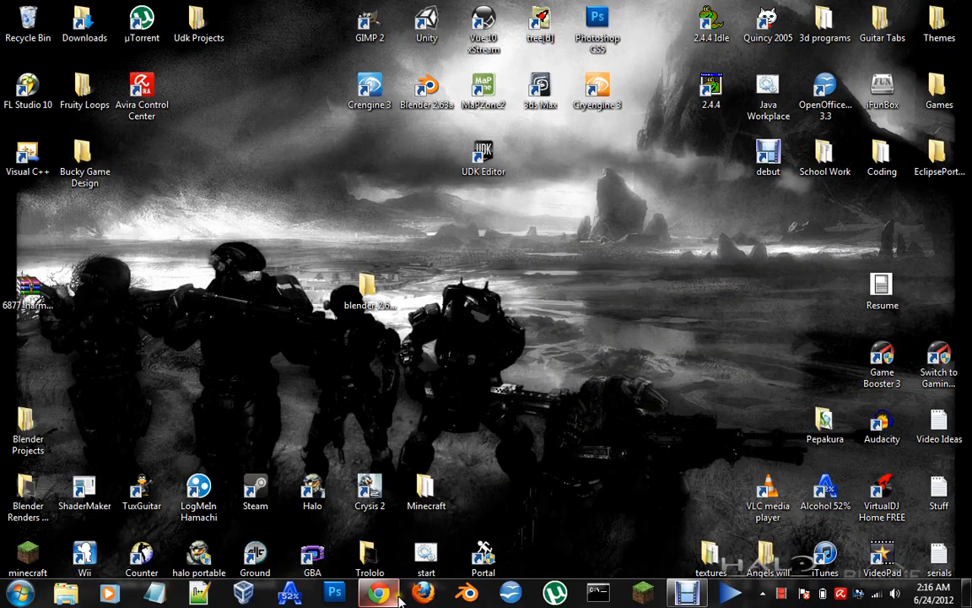
# Step: Launch Blender 2.63 r48065 from its downloaded build folder via the builds page
pyautogui.click(378, 591)
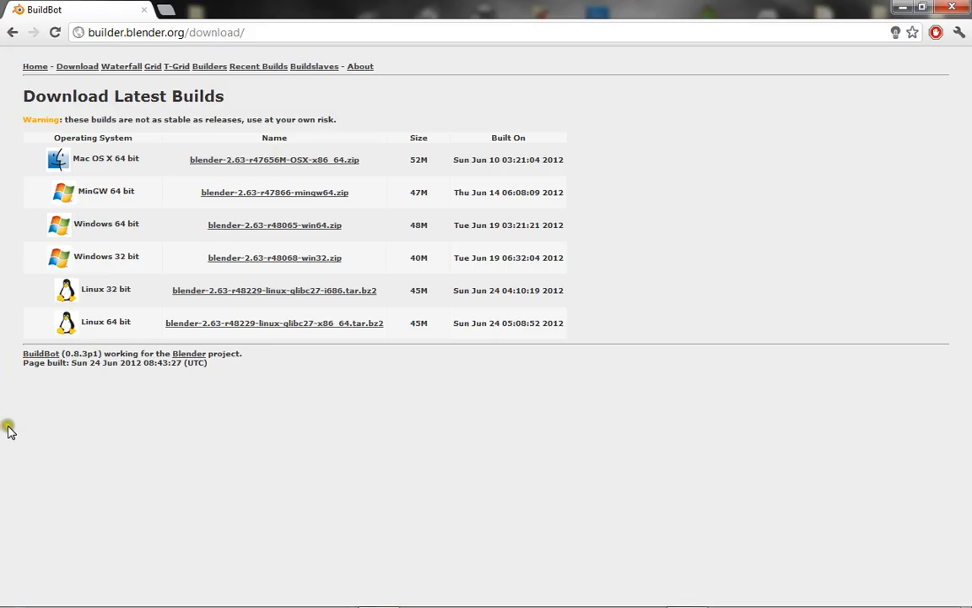
pyautogui.moveTo(498, 429)
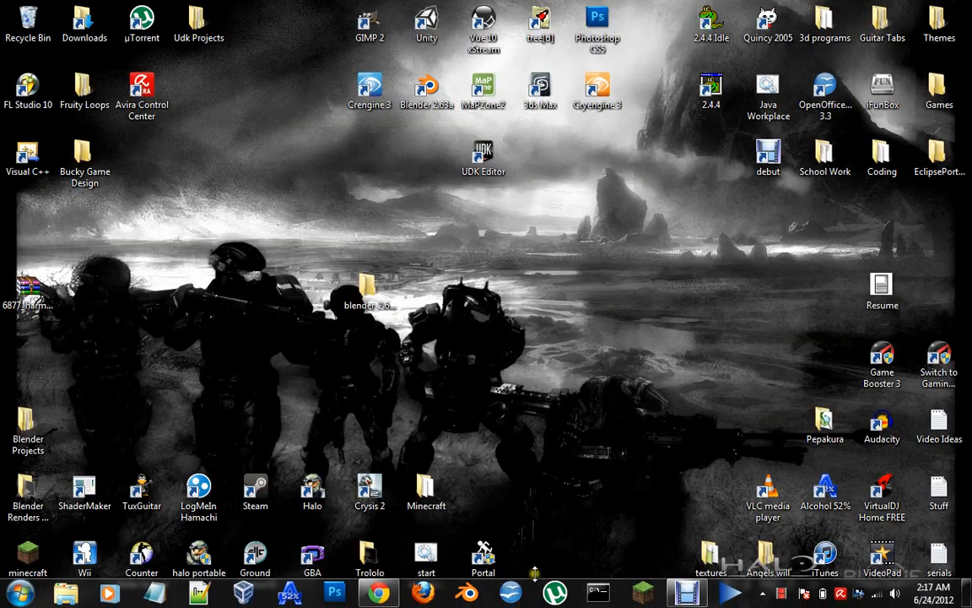
pyautogui.doubleClick(369, 282)
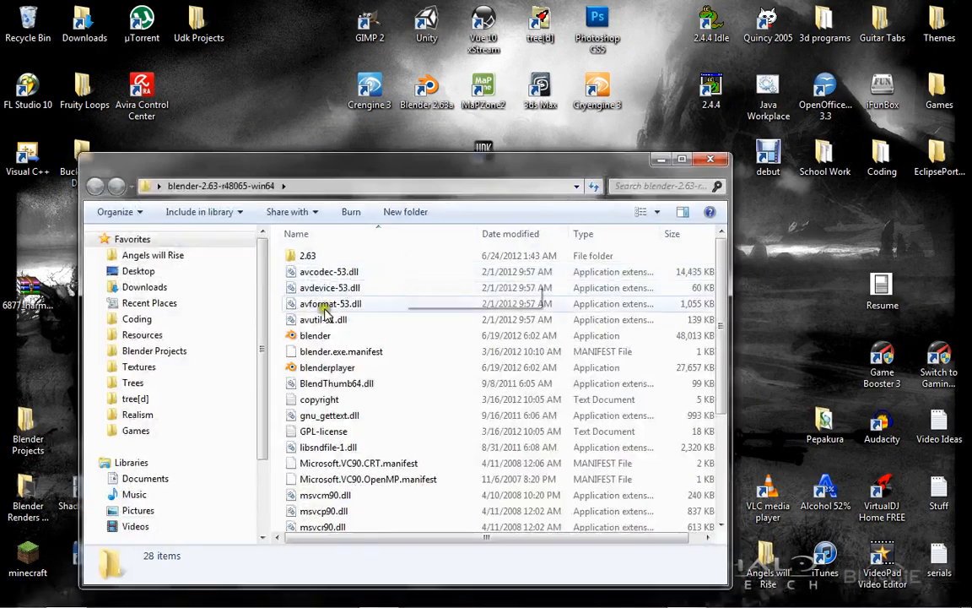
pyautogui.doubleClick(314, 335)
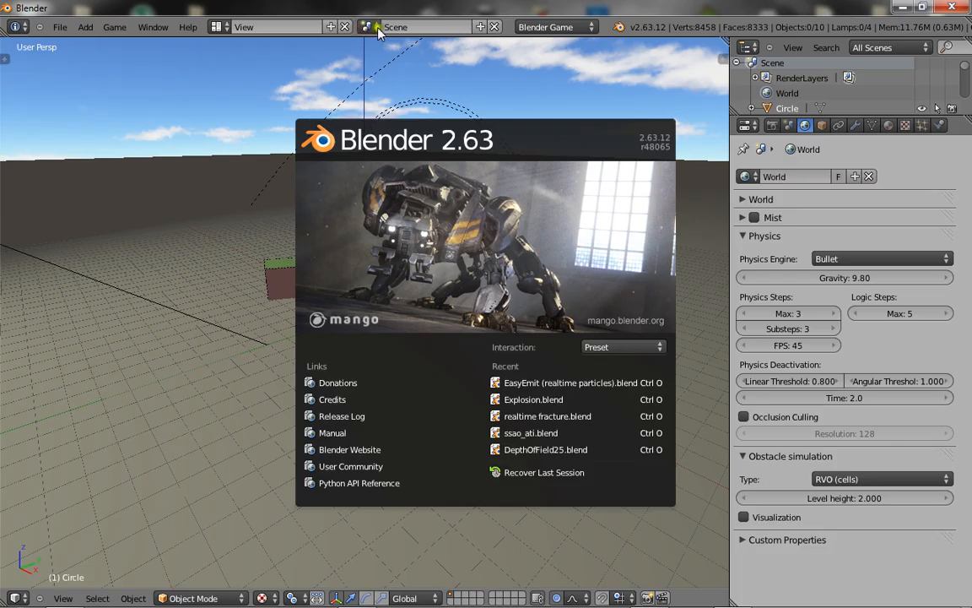
# Step: Dismiss the splash, show the spot lamp's data with Spot Shape collapsed, and zoom in
pyautogui.click(452, 376)
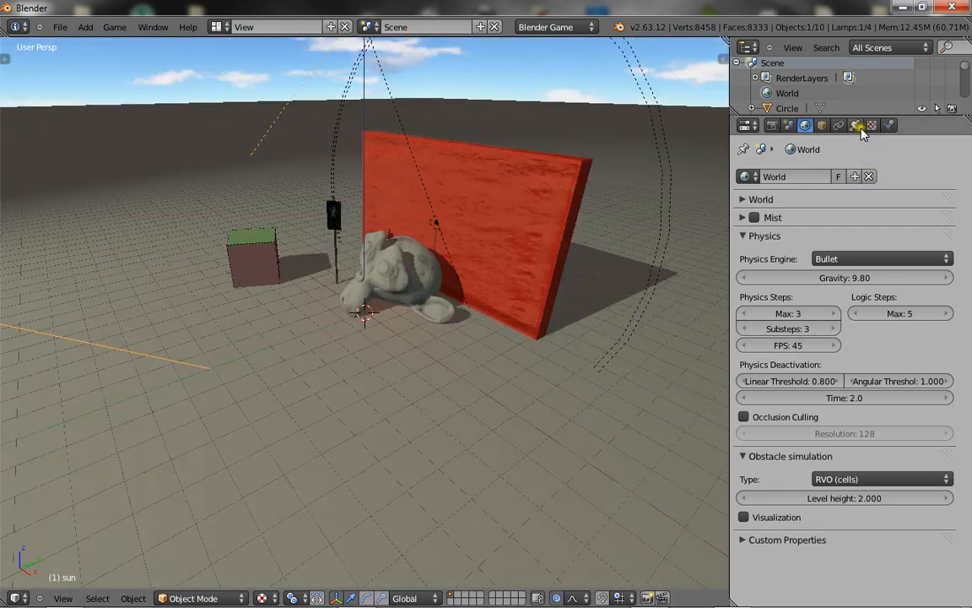
pyautogui.click(857, 125)
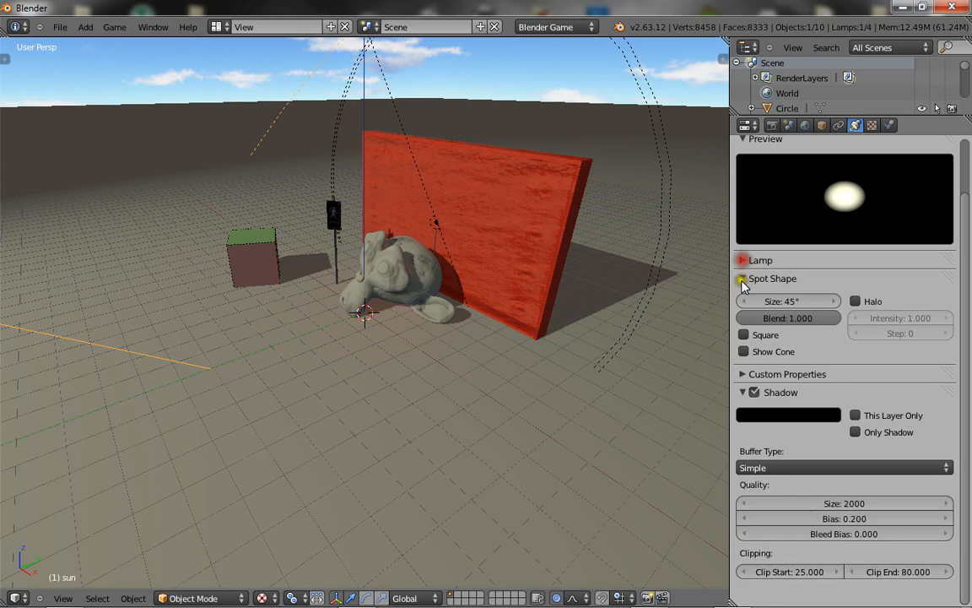
pyautogui.click(742, 278)
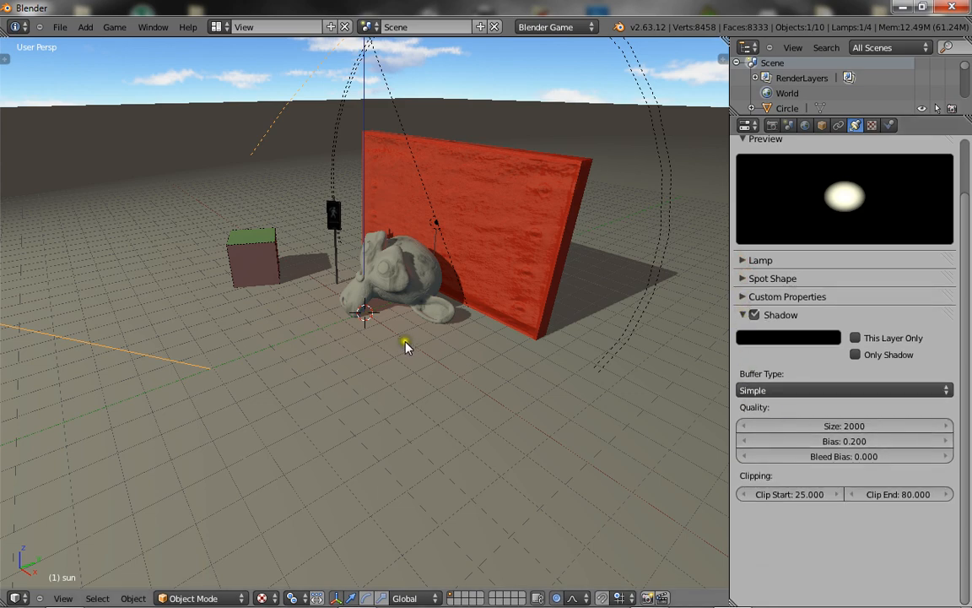
pyautogui.moveTo(405, 346); pyautogui.dragTo(143, 363)
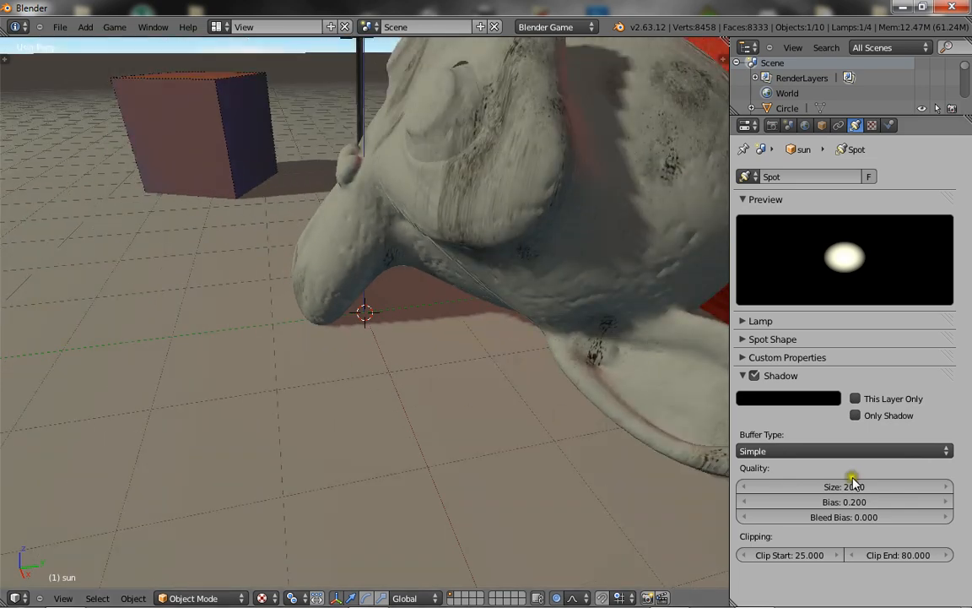
# Step: Give the spot lamp a Variance shadow buffer and adjust its bleed bias
pyautogui.click(844, 449)
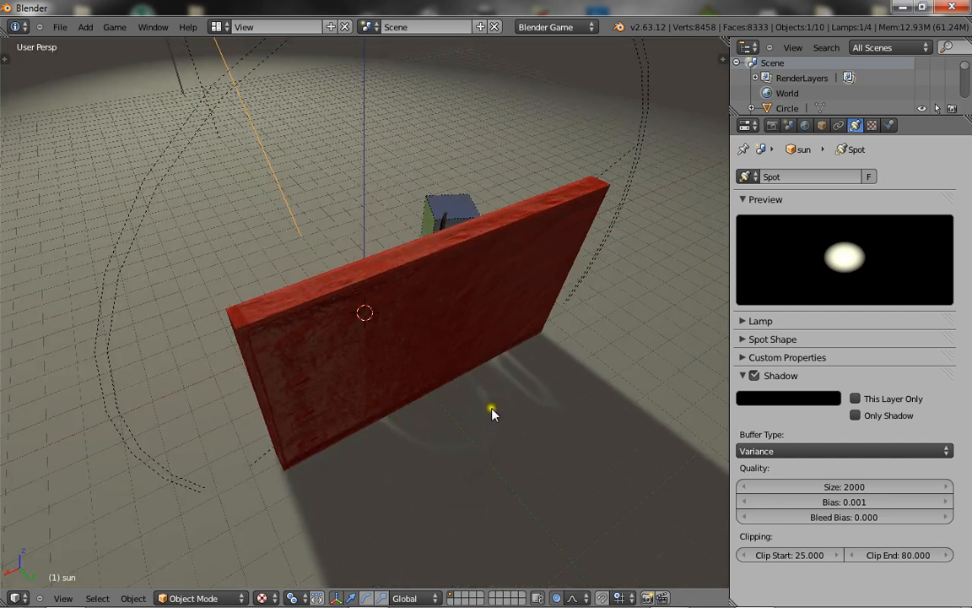
pyautogui.moveTo(947, 516)
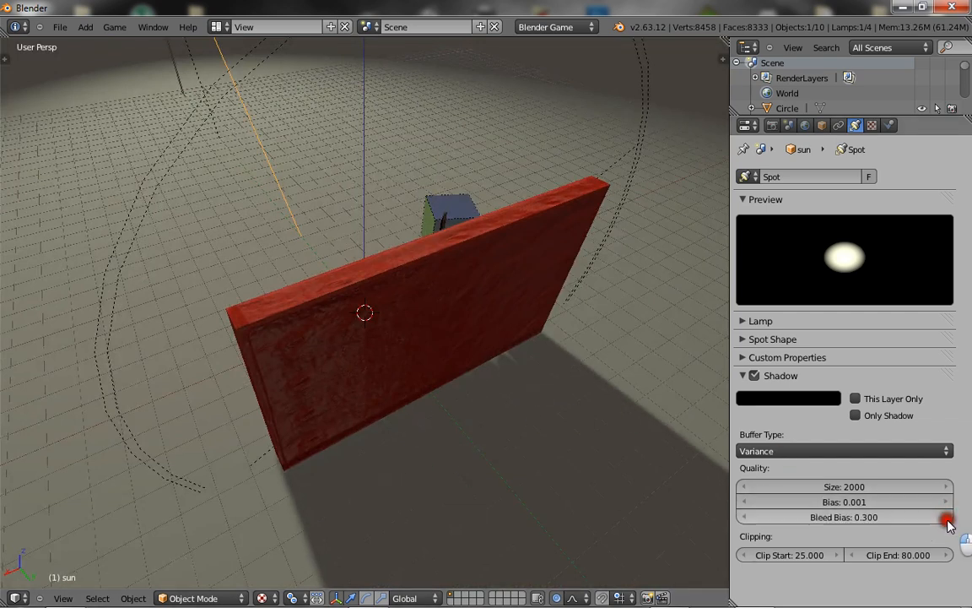
pyautogui.click(945, 516)
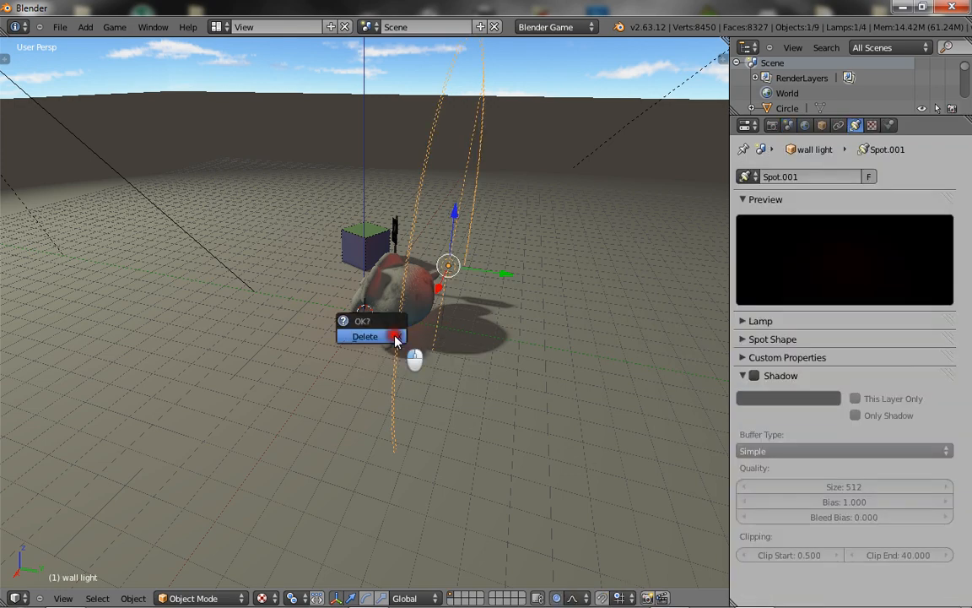
# Step: Confirm deleting the wall light
pyautogui.click(365, 336)
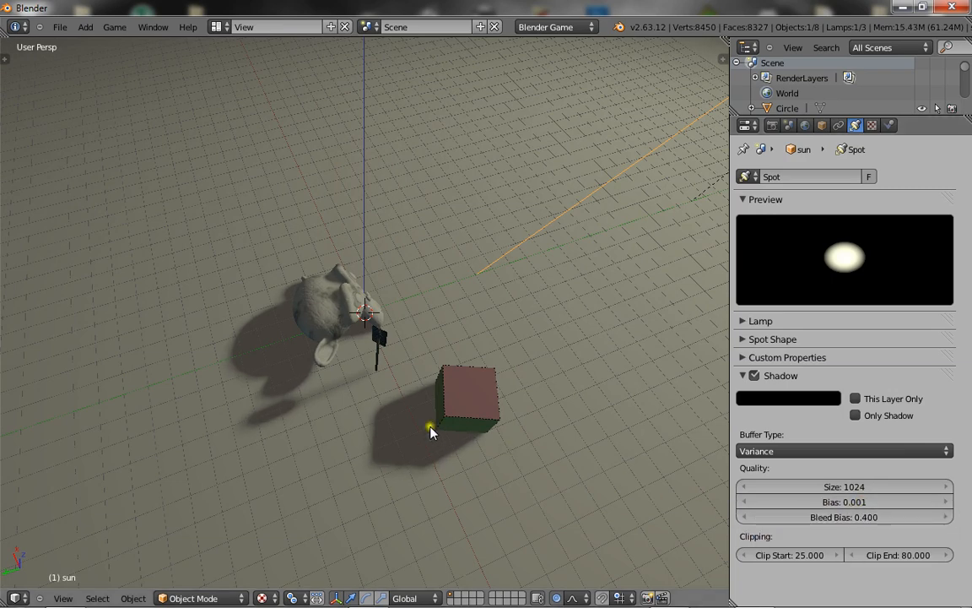
# Step: Replace the removed lamp with a new Sun lamp and scroll to its settings
pyautogui.press('p')
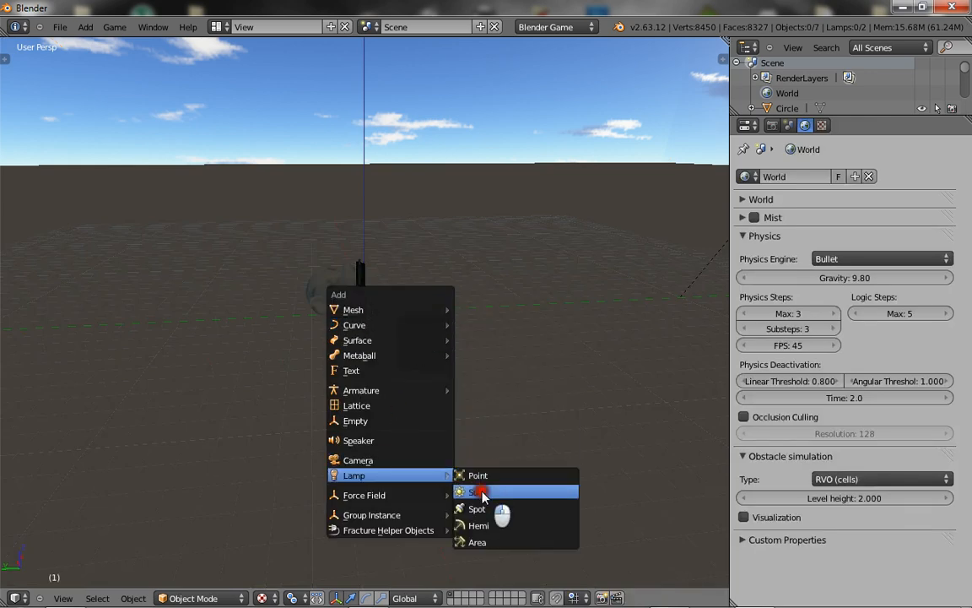
pyautogui.click(479, 491)
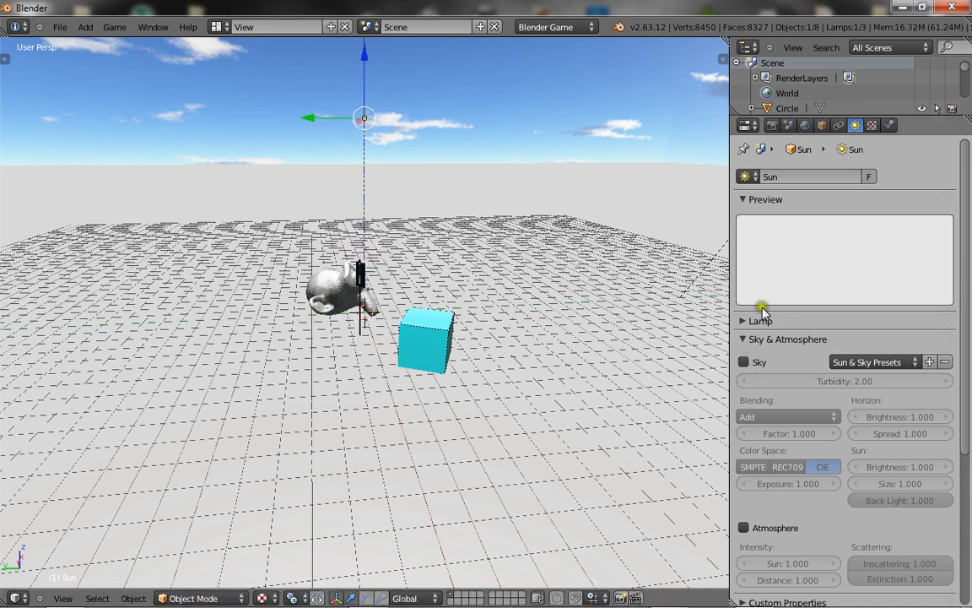
pyautogui.scroll(-3)
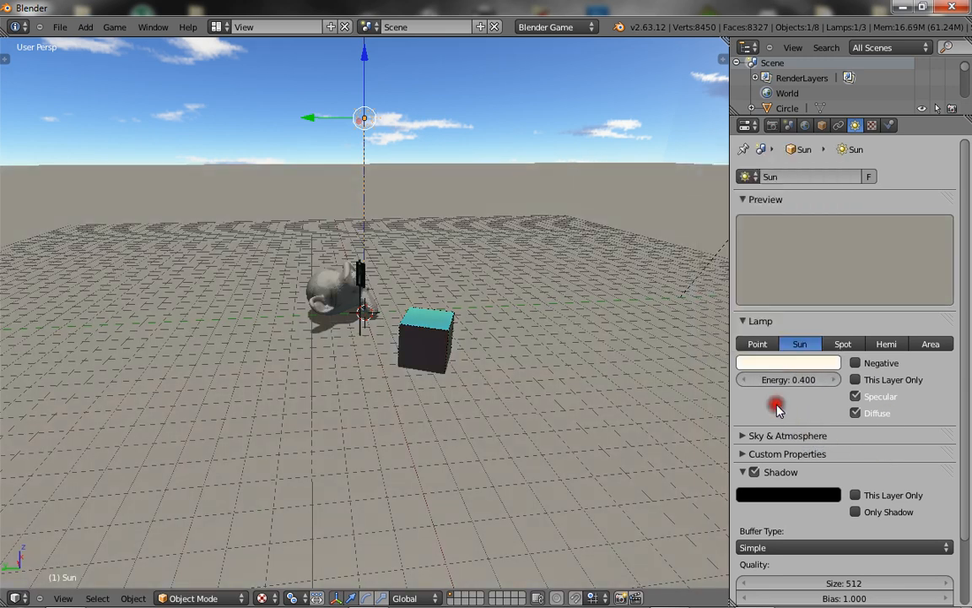
# Step: Set the sun lamp's shadow colour to a muted bluish grey
pyautogui.click(764, 199)
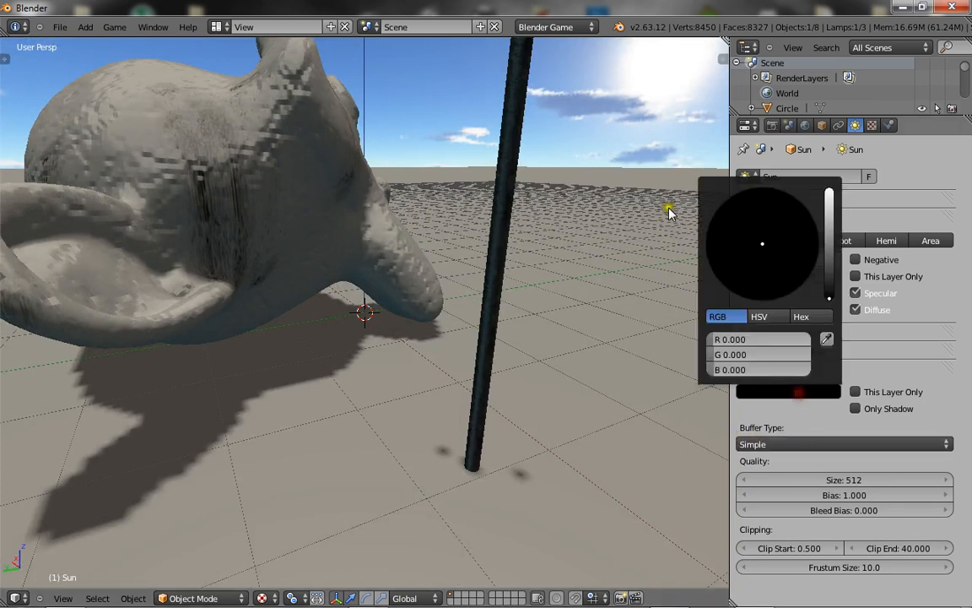
pyautogui.click(829, 244)
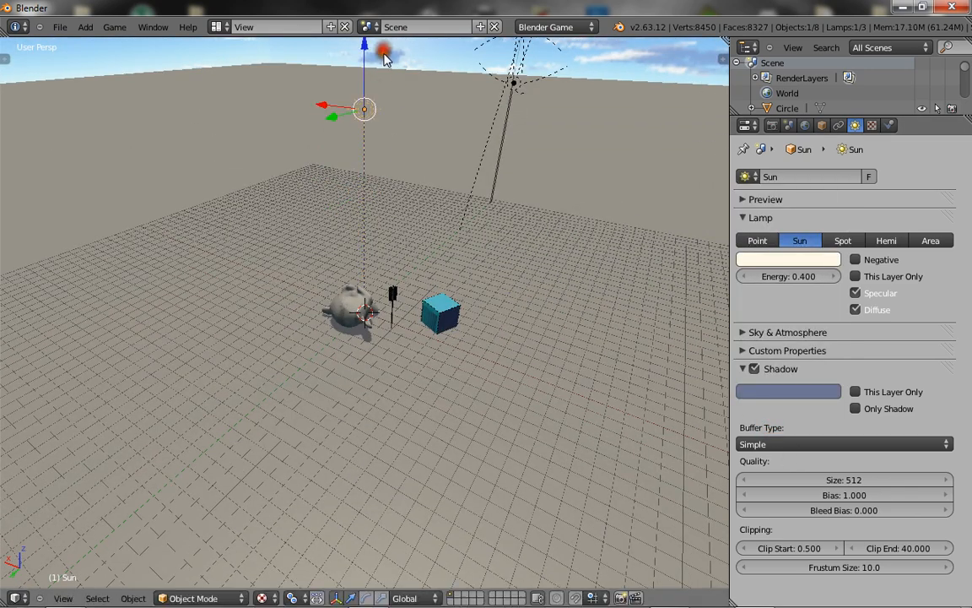
# Step: Orbit the view and switch the sun lamp's shadow buffer to Variance
pyautogui.moveTo(384, 51); pyautogui.dragTo(367, 477)
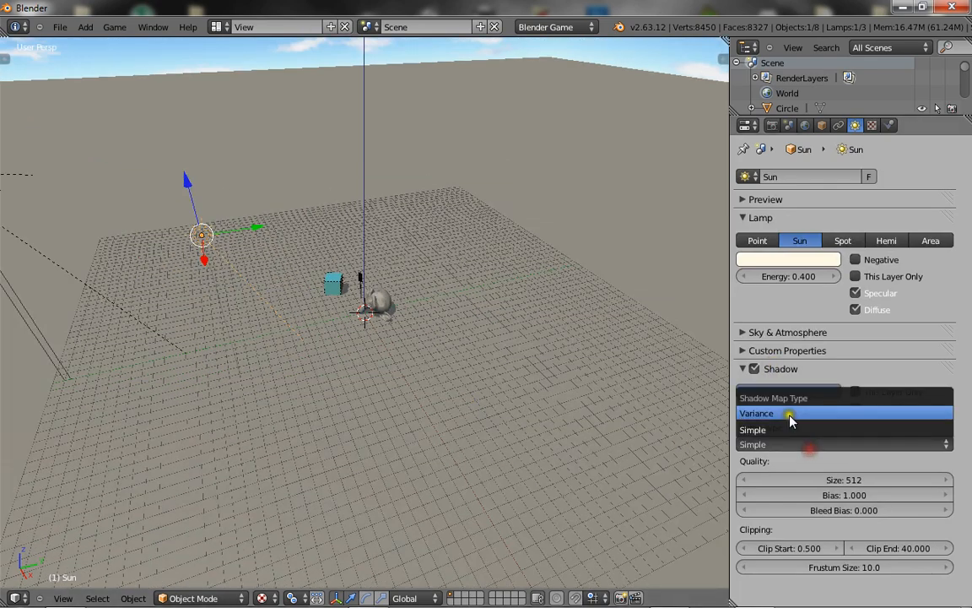
pyautogui.click(756, 413)
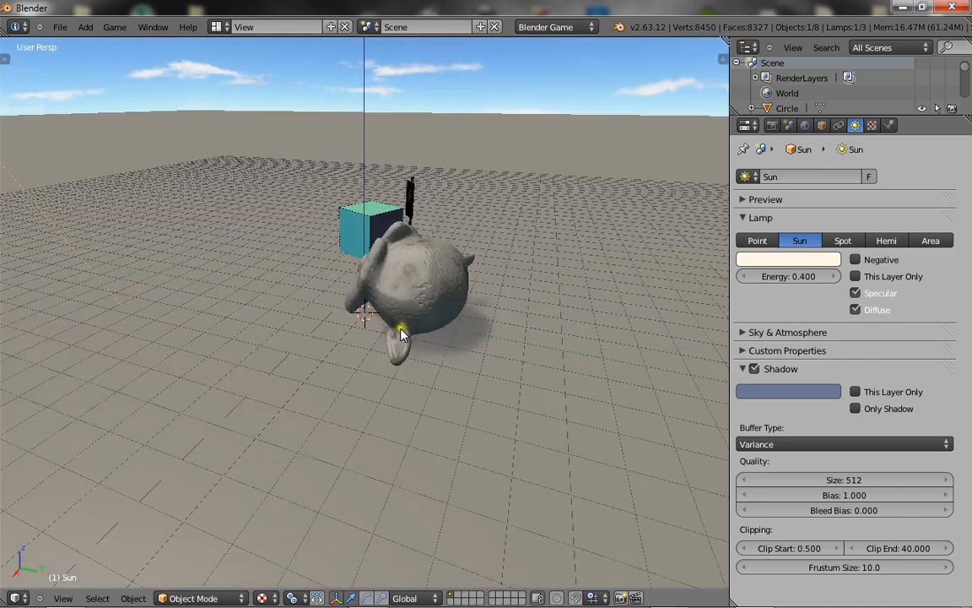
pyautogui.moveTo(367, 591)
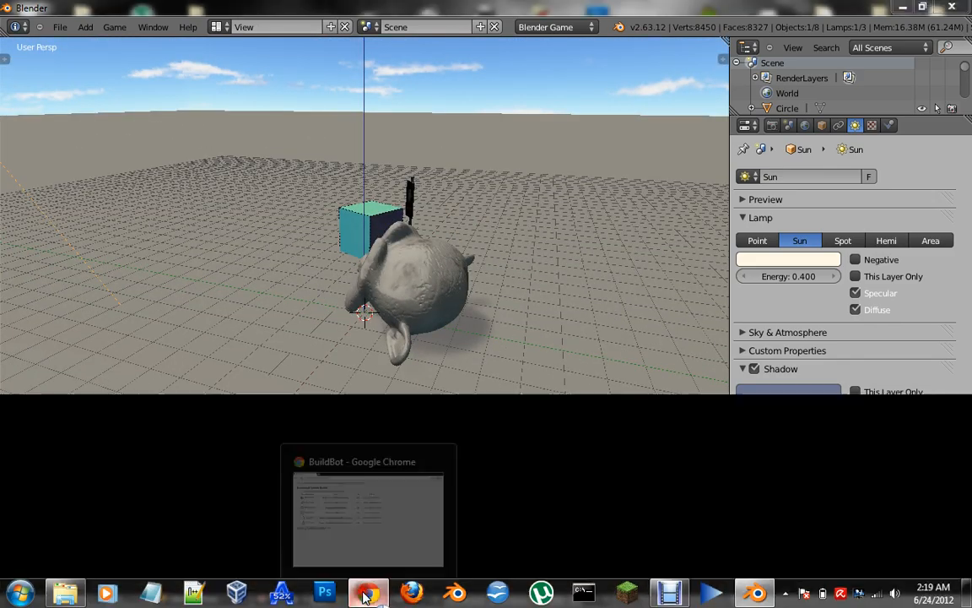